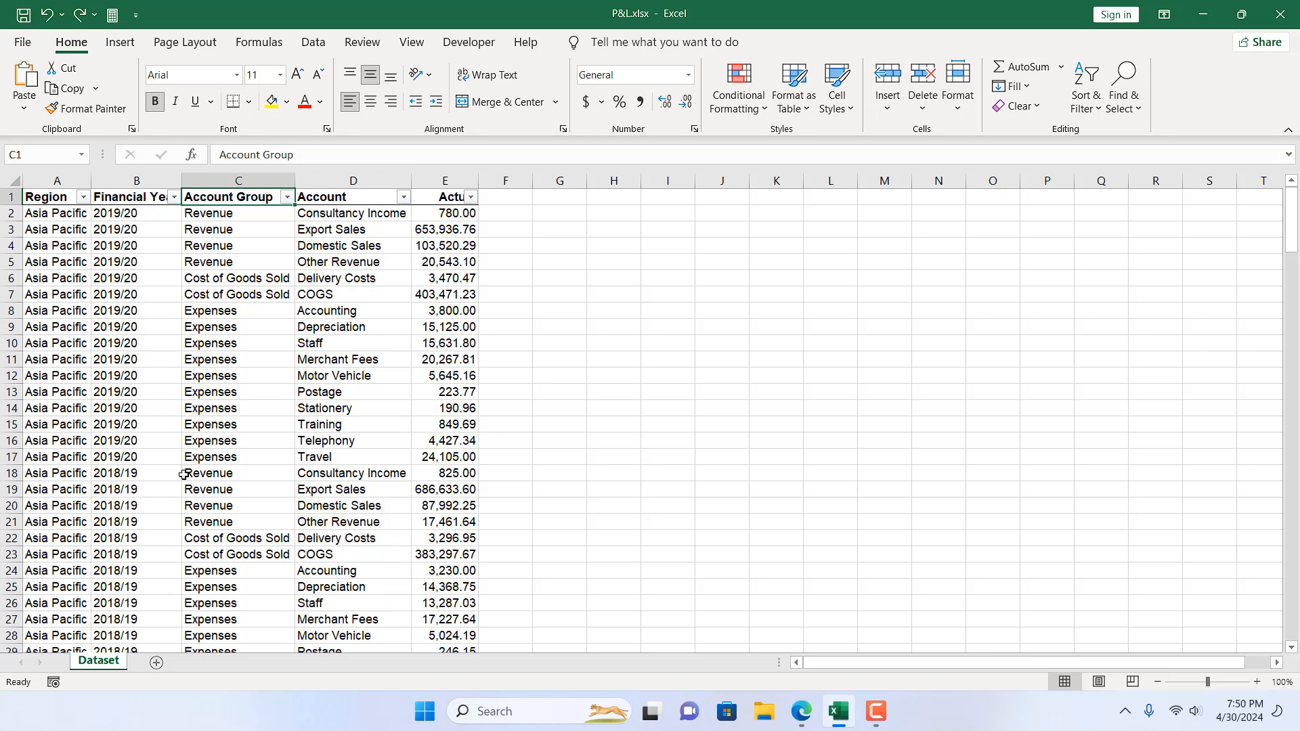
mouse_move(255, 216)
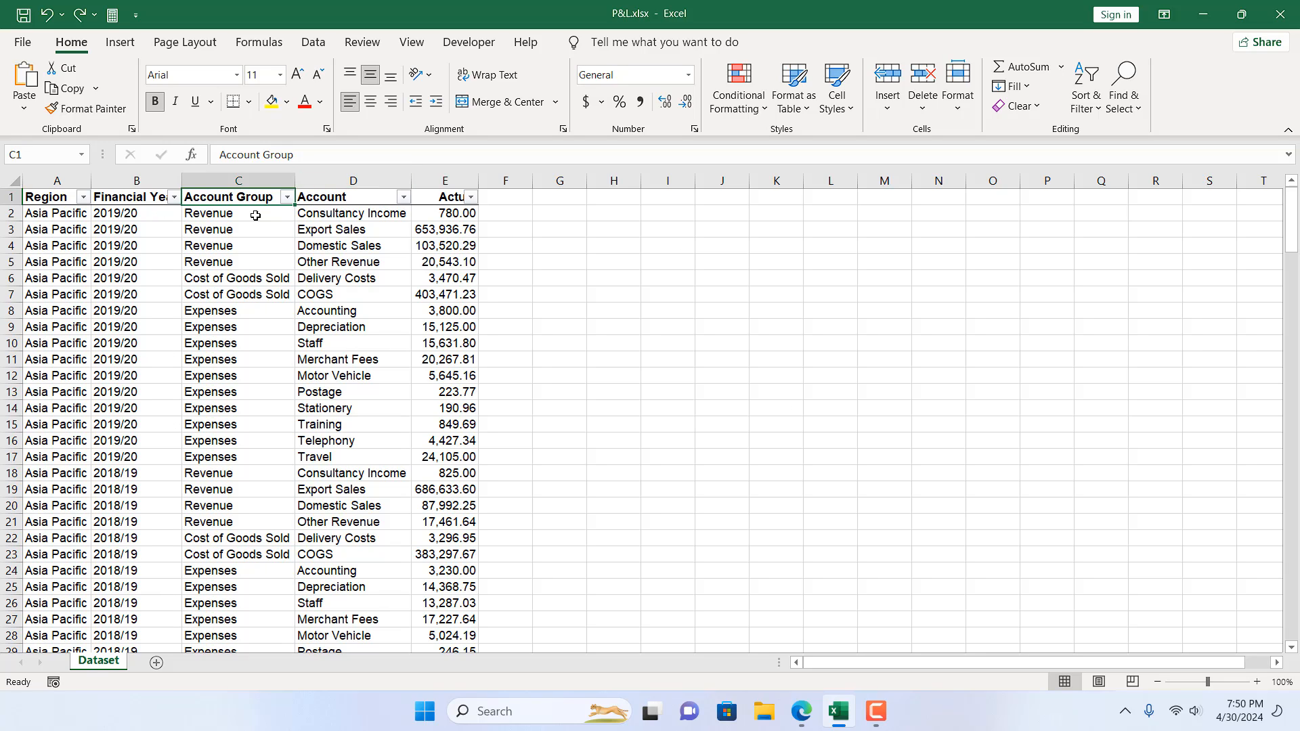
Step: Filter Account Group to Expenses only, removing Cost of Goods Sold and Revenue
left_click(287, 196)
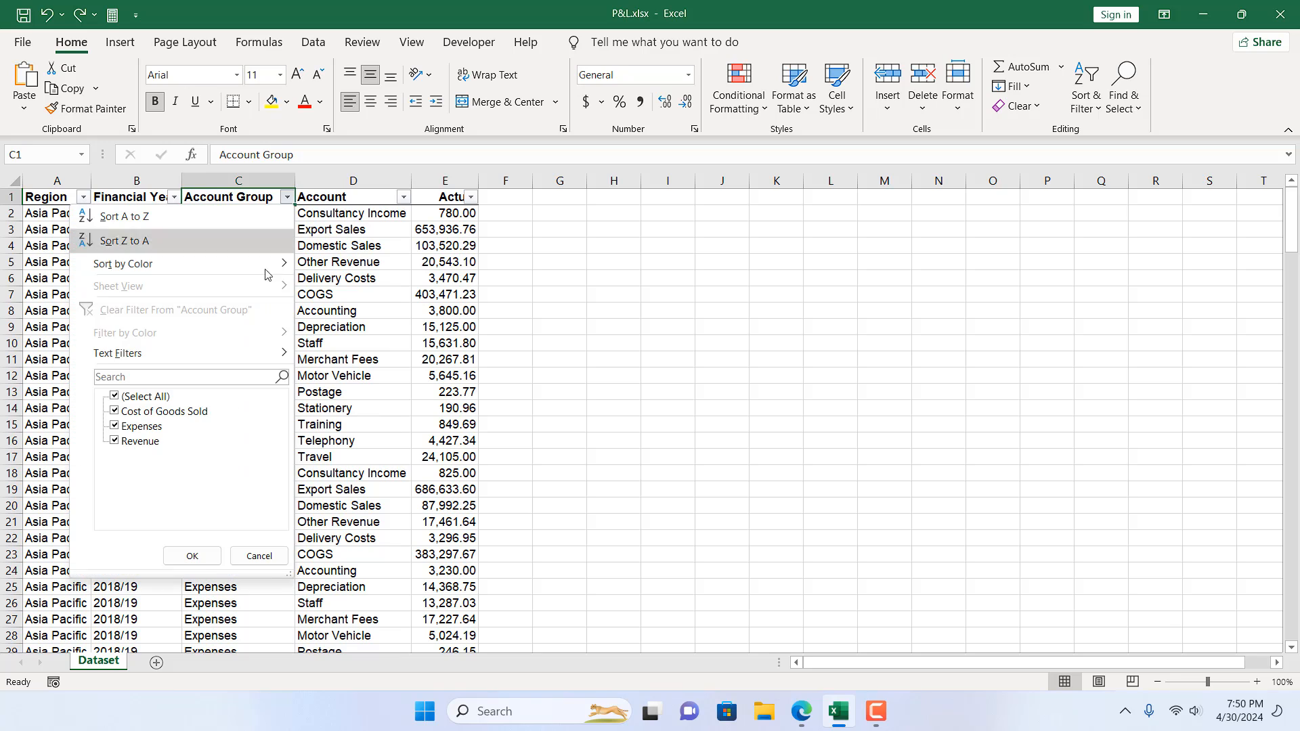
left_click(140, 440)
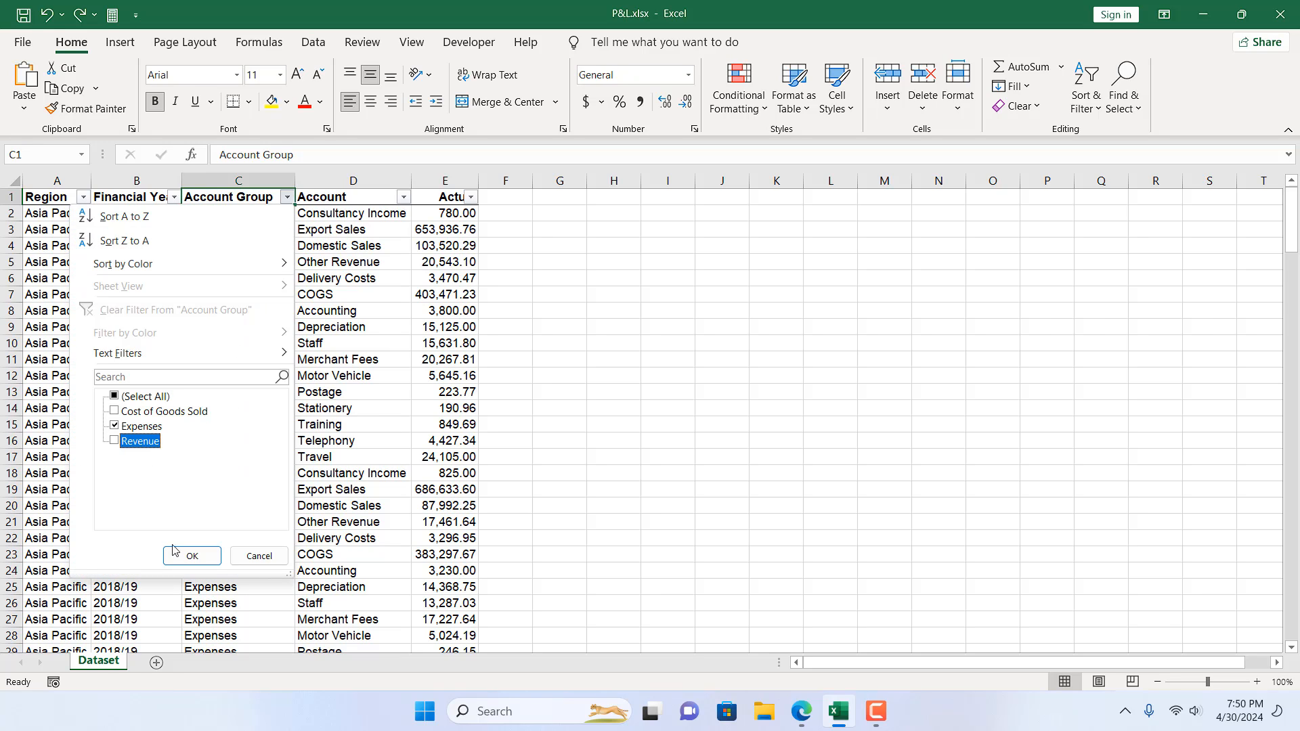
left_click(192, 555)
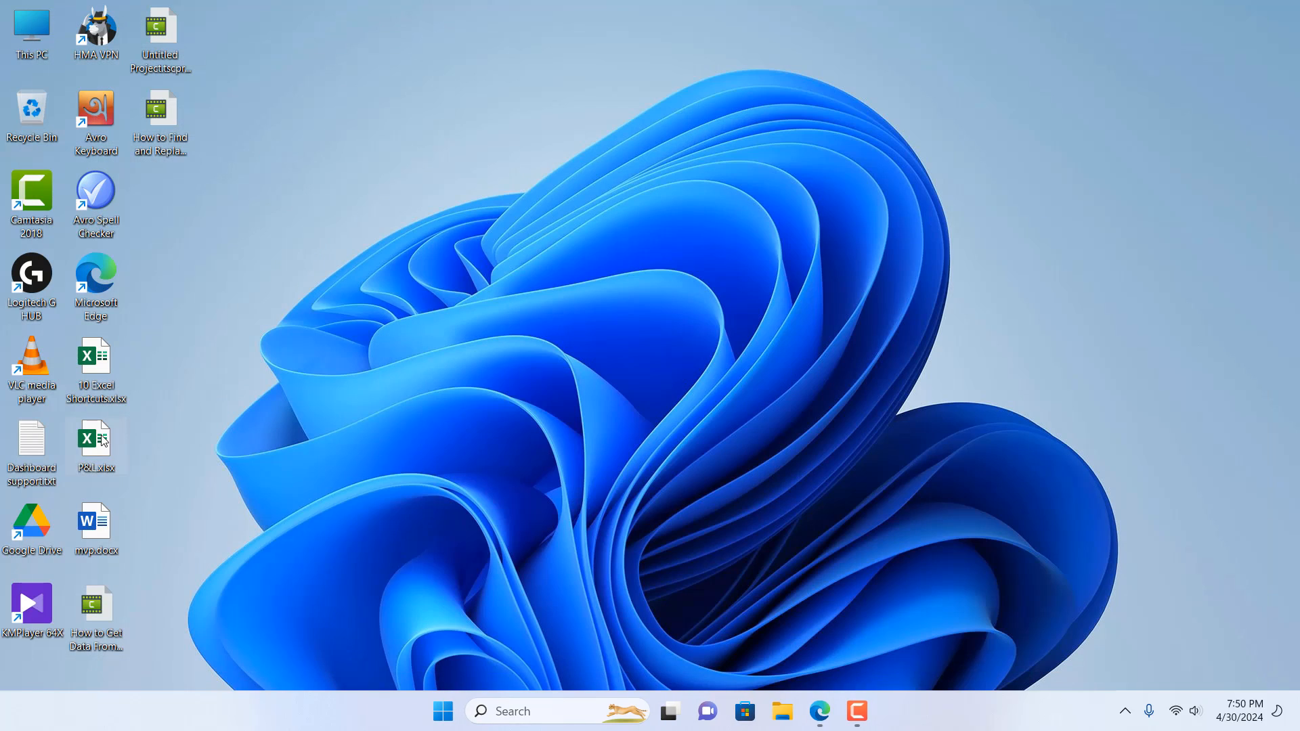
Step: Reopen P&L.xlsx from the desktop and clear the Account Group Expenses filter
double_click(94, 439)
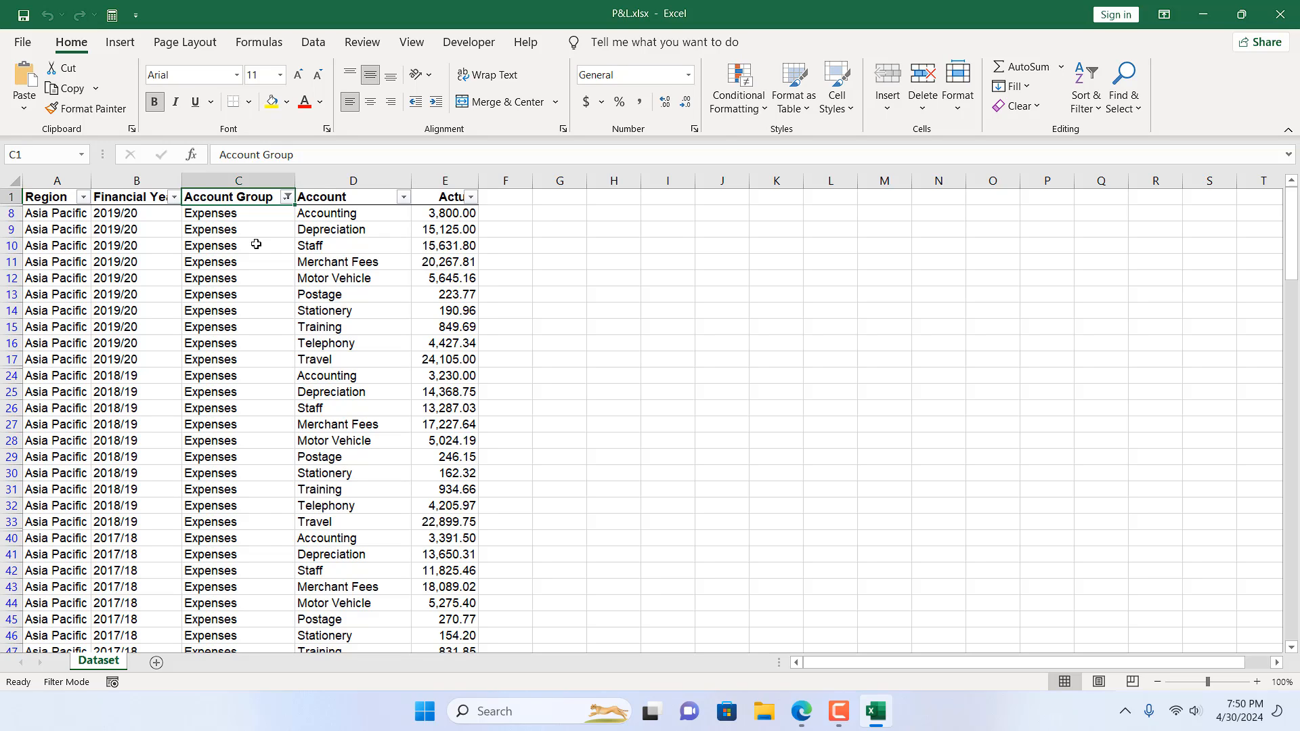
mouse_move(288, 196)
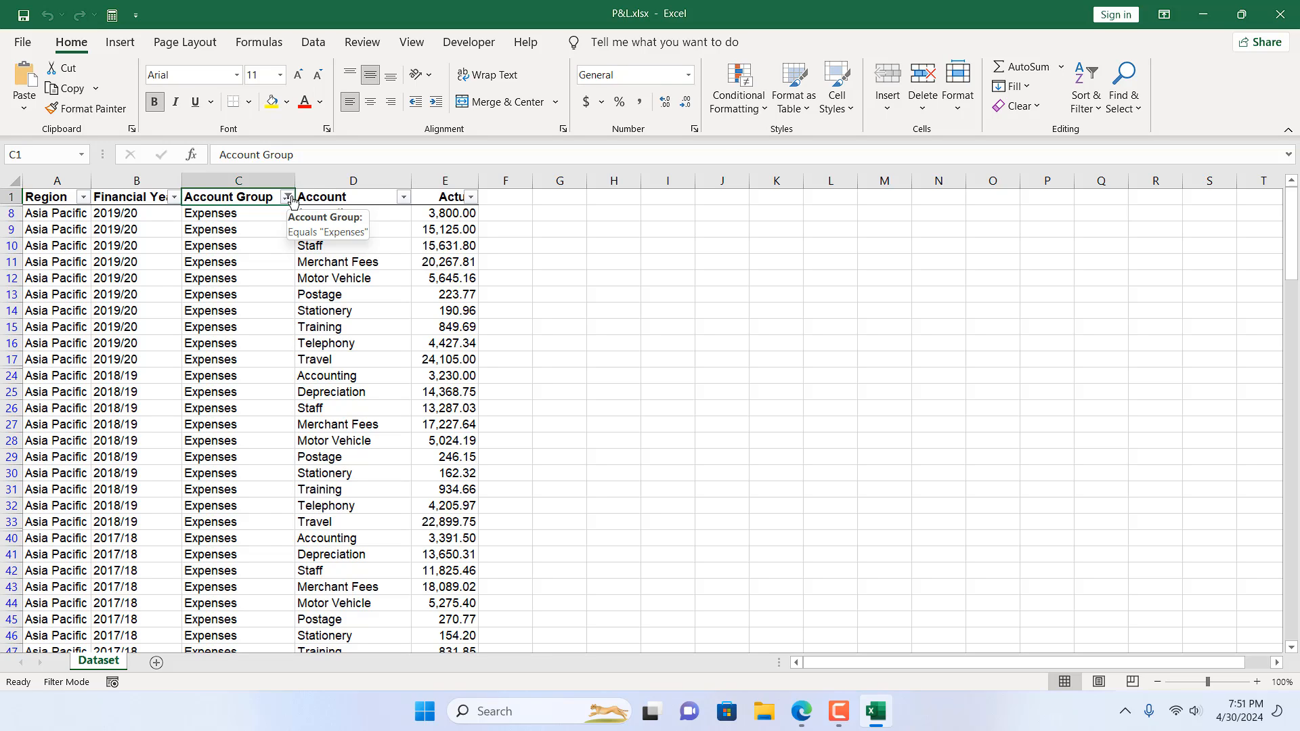
left_click(287, 196)
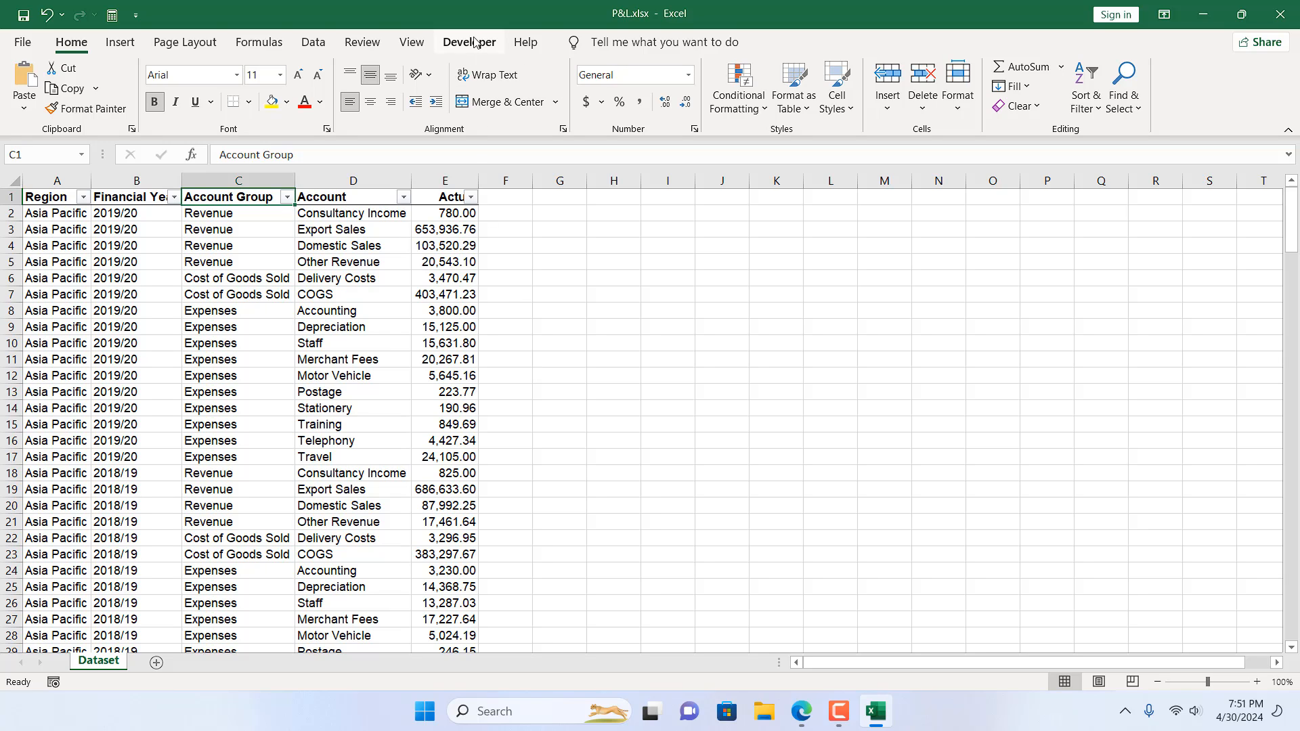
Step: Add a Workbook_Open macro calling ShowAllData to ThisWorkbook in the VBA editor
left_click(468, 42)
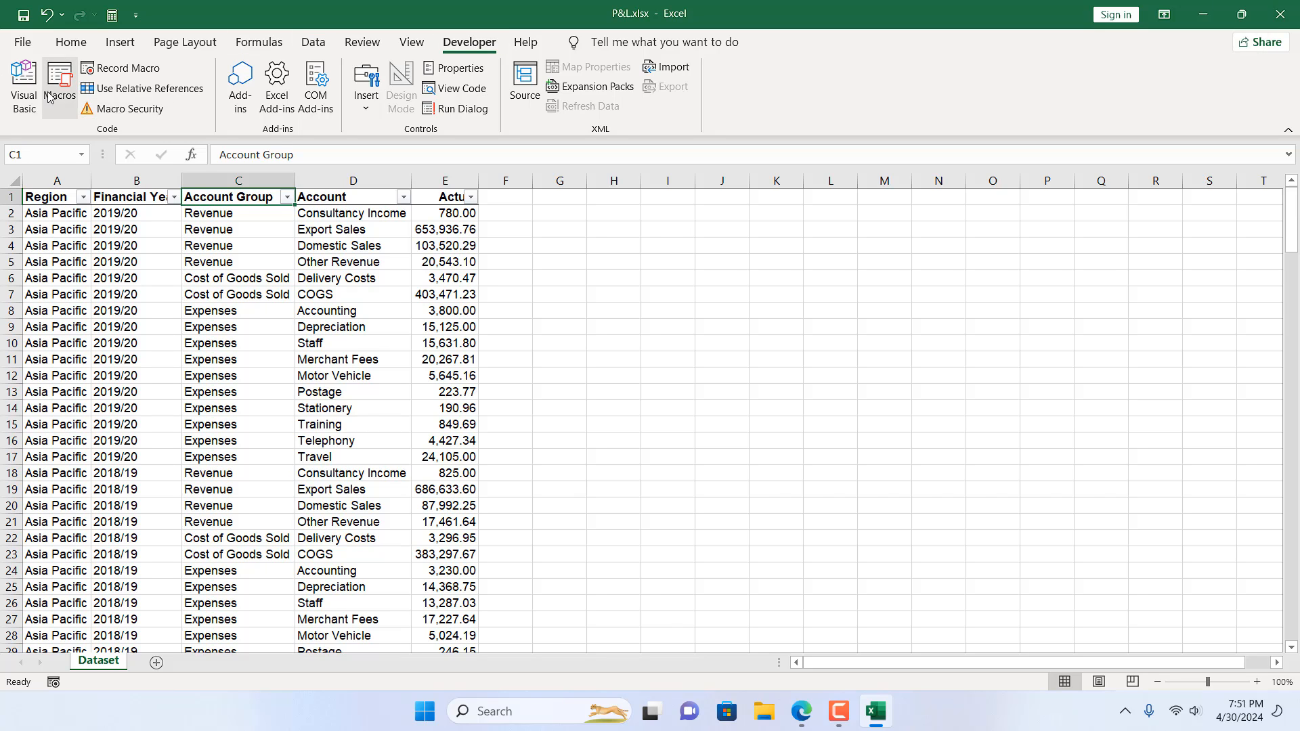
left_click(23, 85)
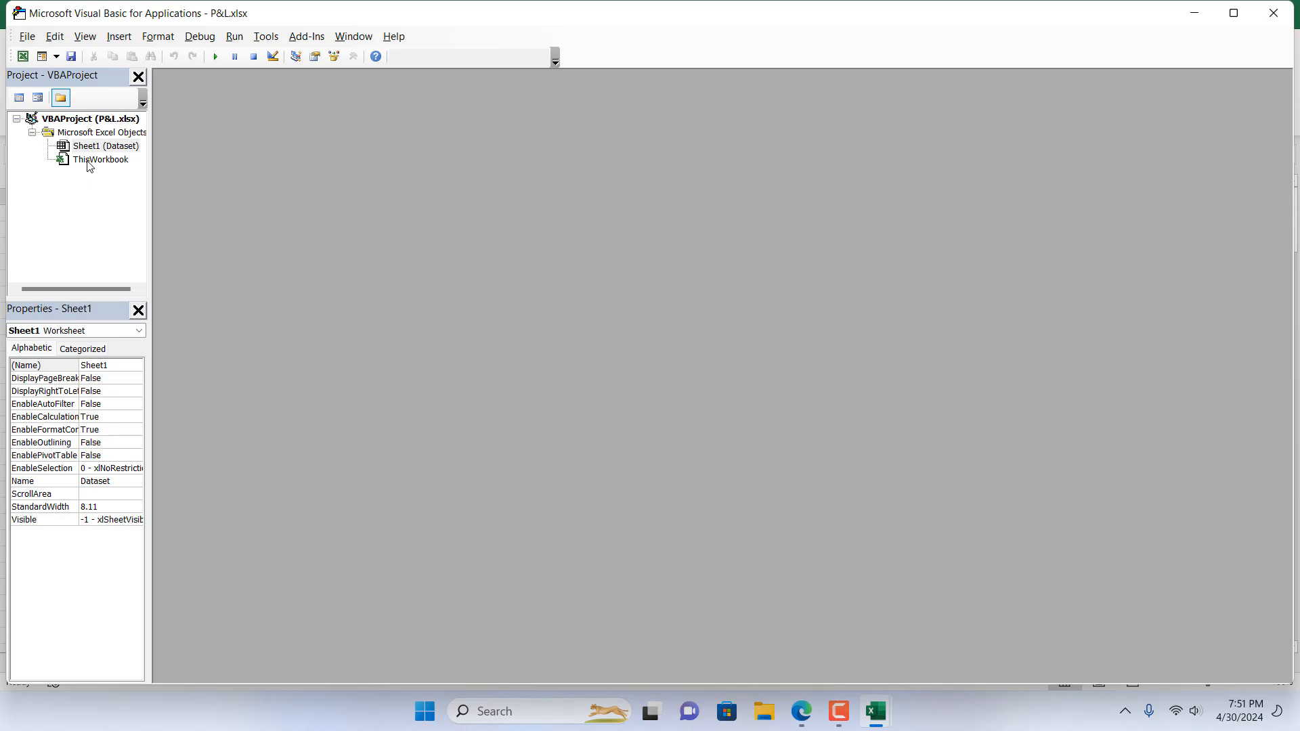
double_click(103, 159)
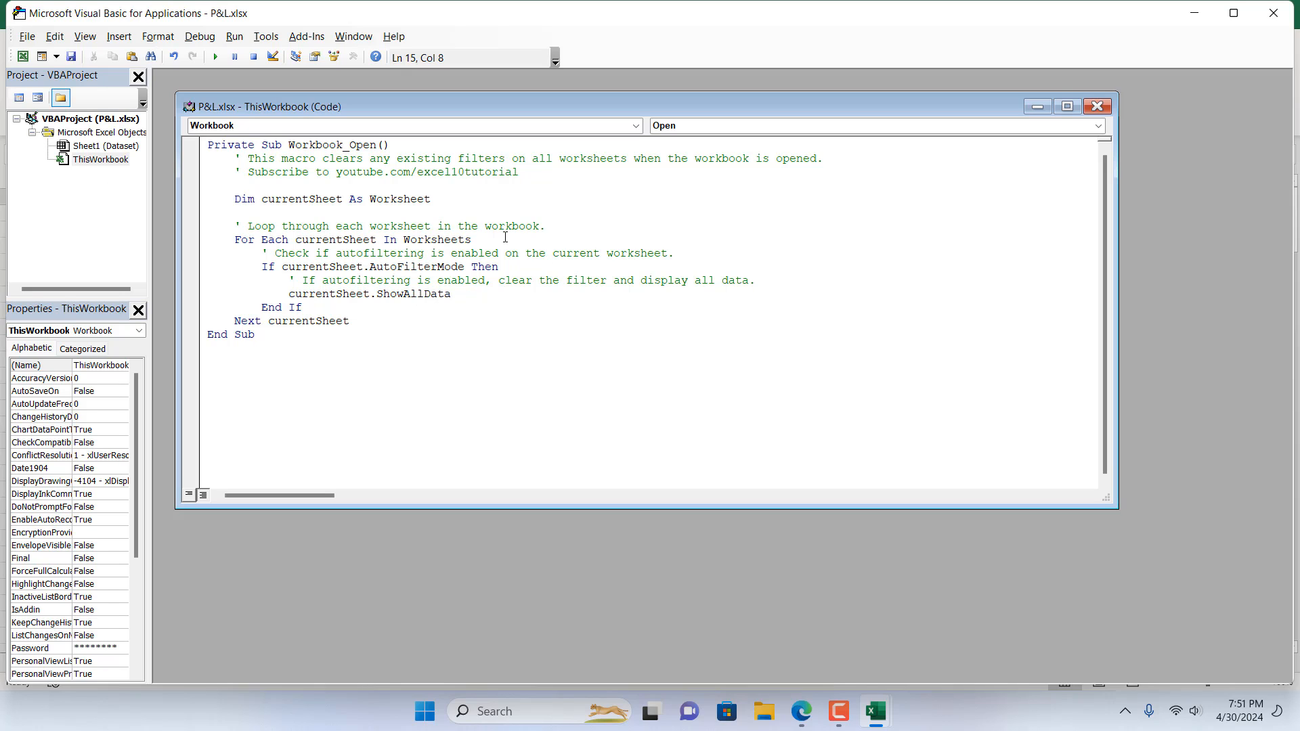
left_click(1096, 106)
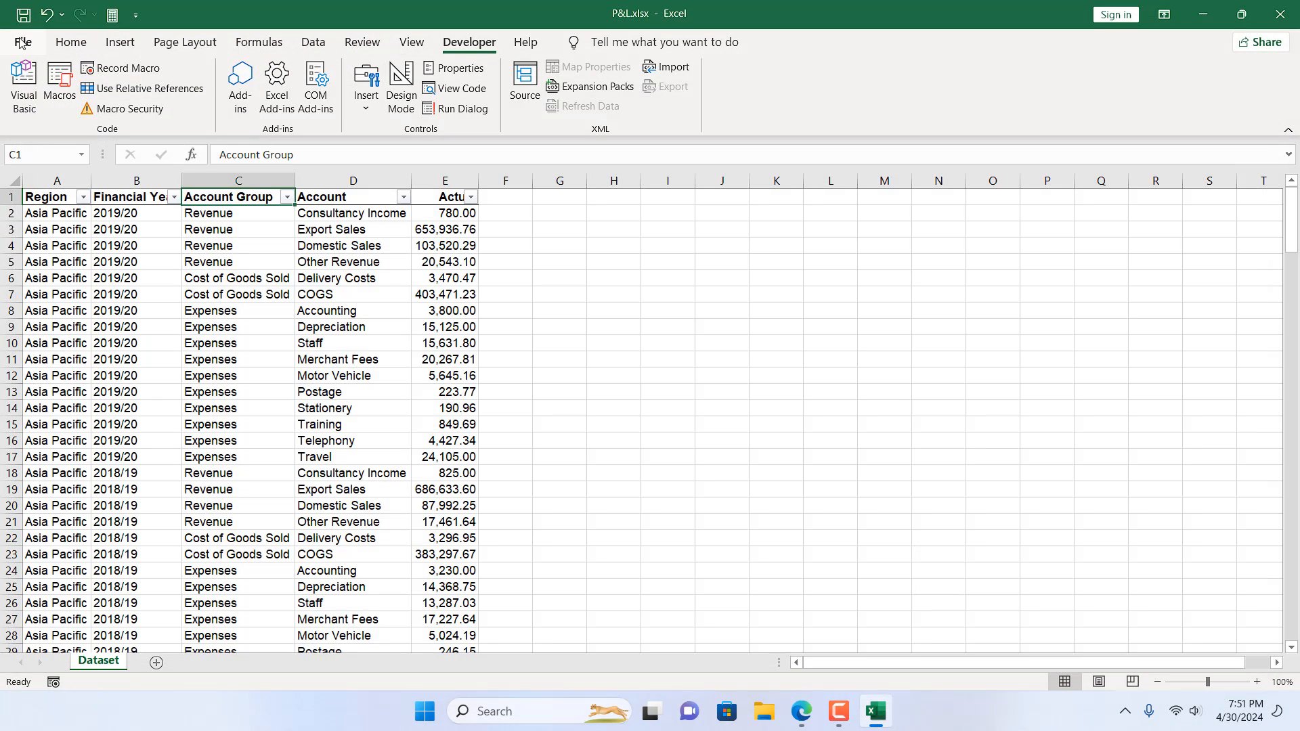
Step: Save the workbook as P&L.xlsm, an Excel Macro-Enabled Workbook, on the Desktop
left_click(22, 42)
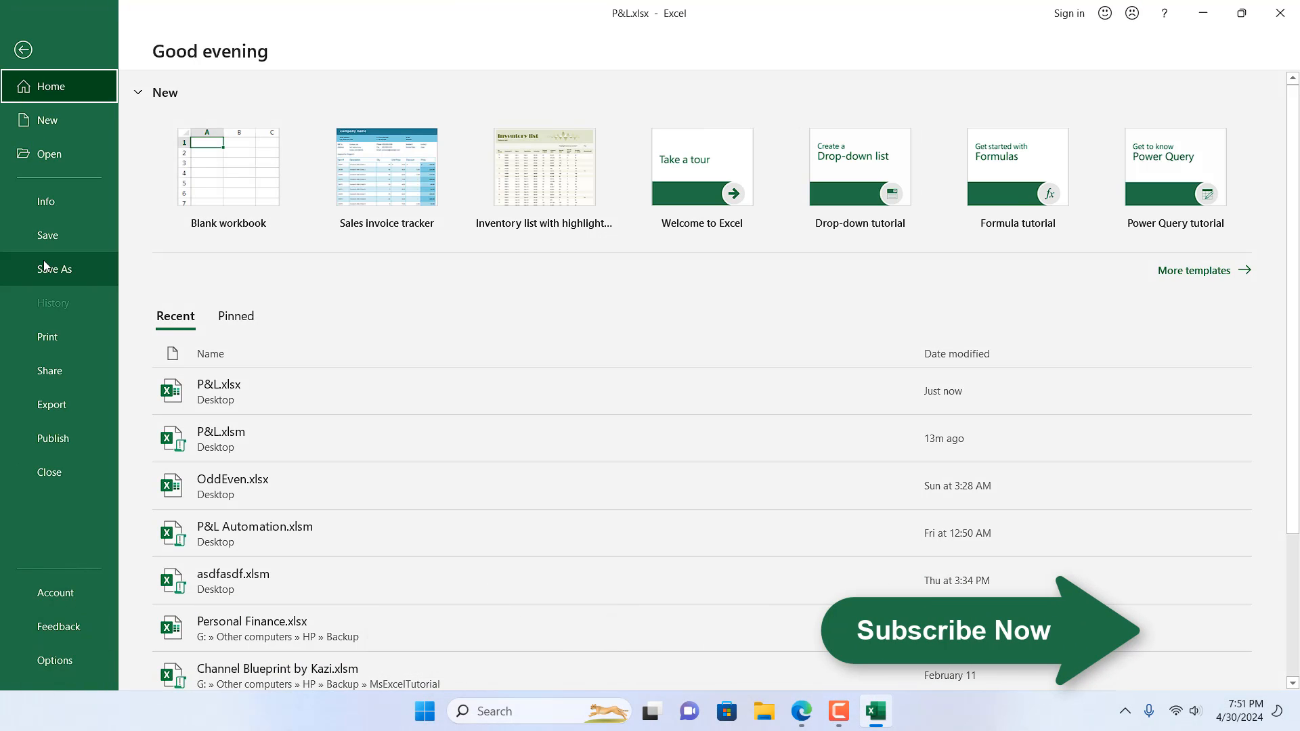
left_click(55, 269)
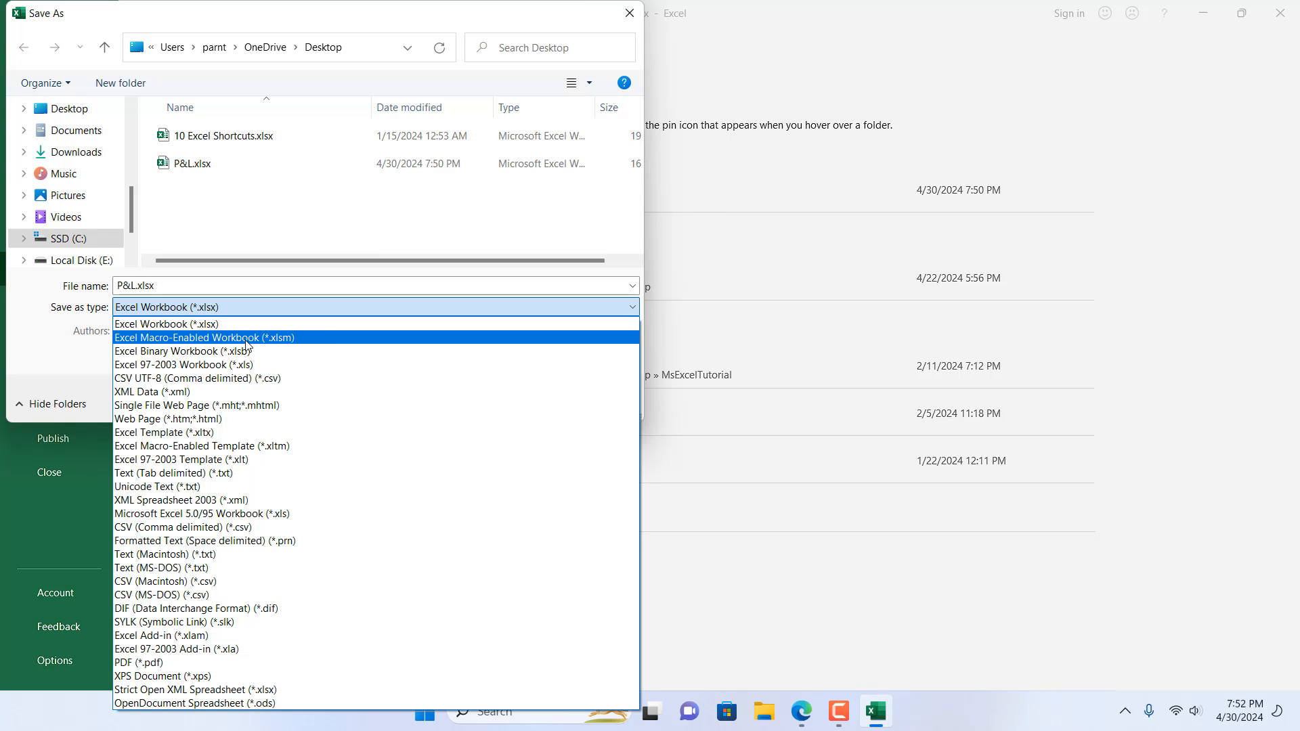
mouse_move(318, 339)
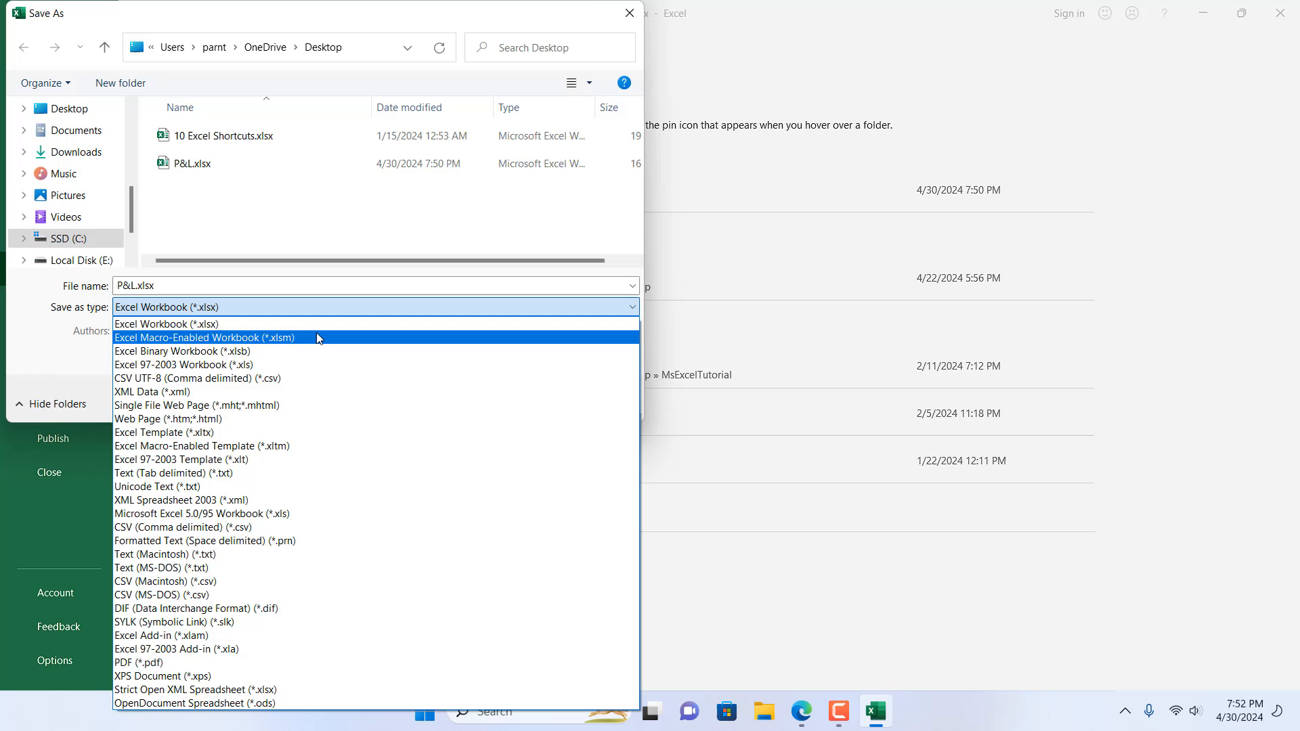
left_click(205, 337)
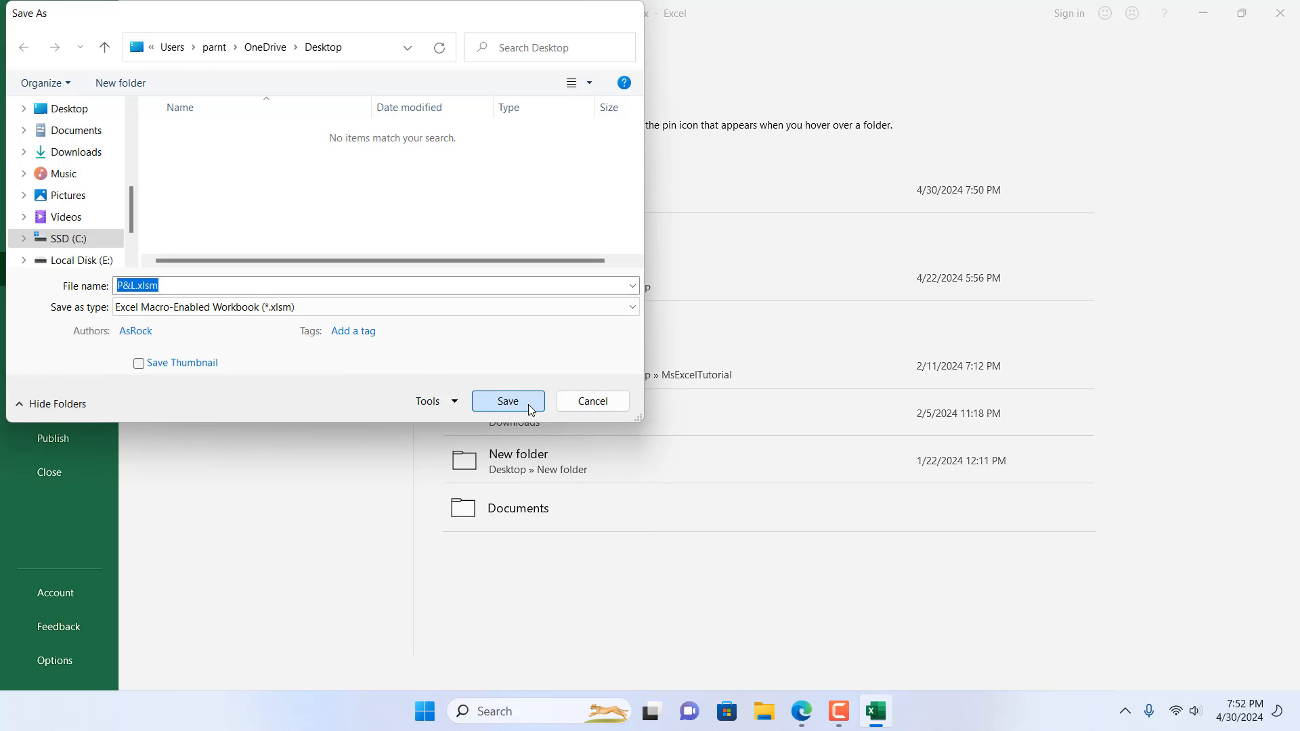
left_click(507, 400)
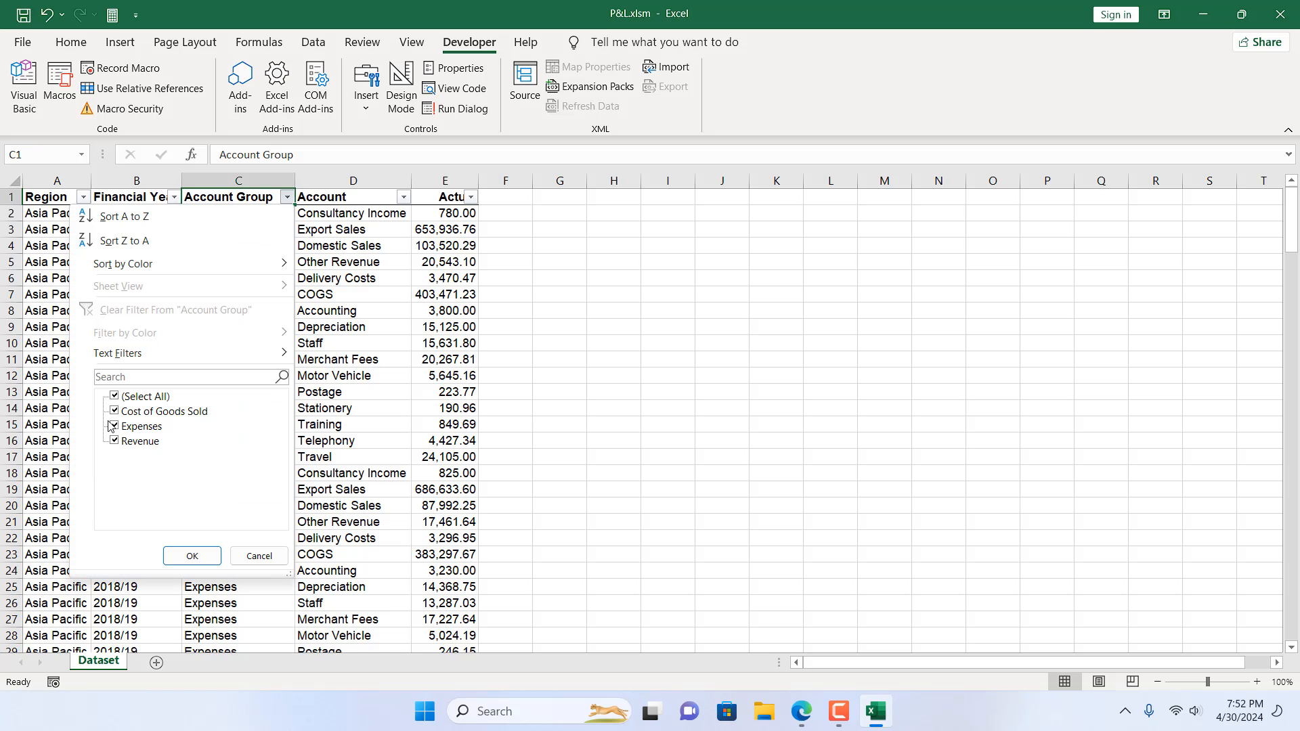
Step: Filter Account Group to Revenue only, excluding Cost of Goods Sold and Expenses
left_click(114, 425)
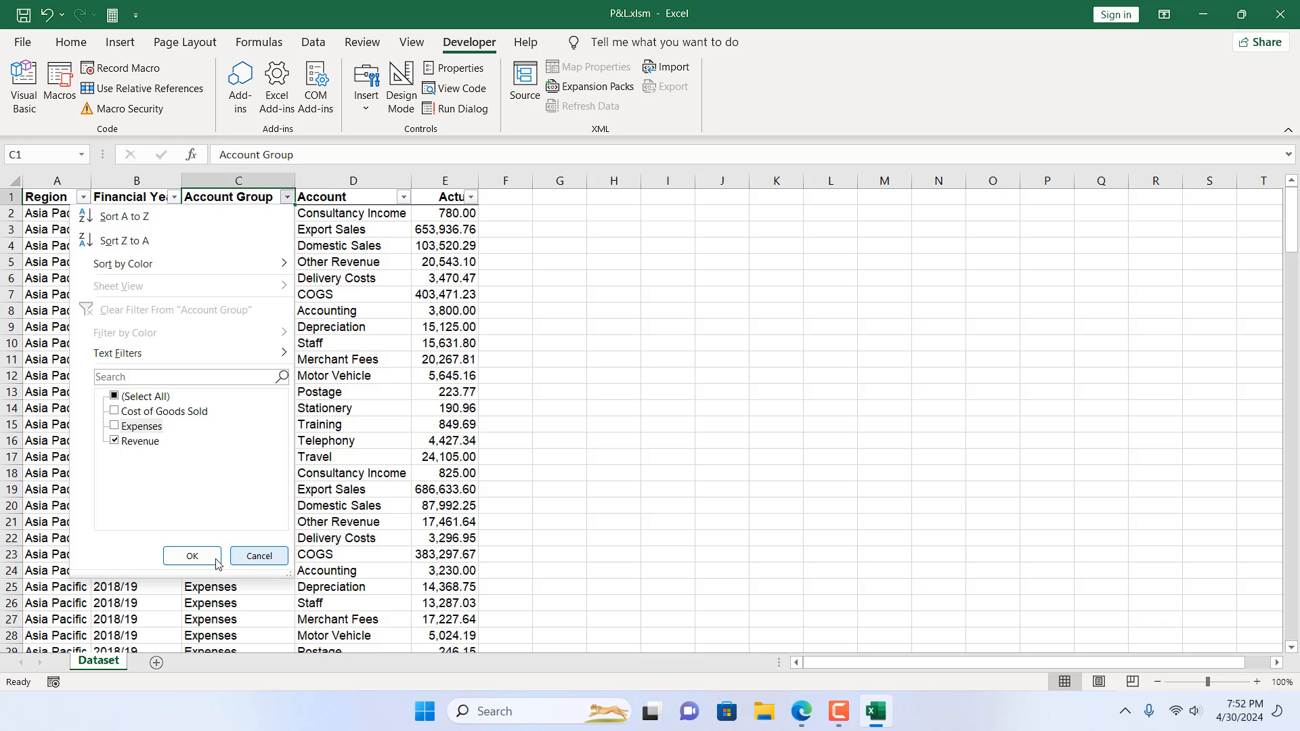
left_click(192, 556)
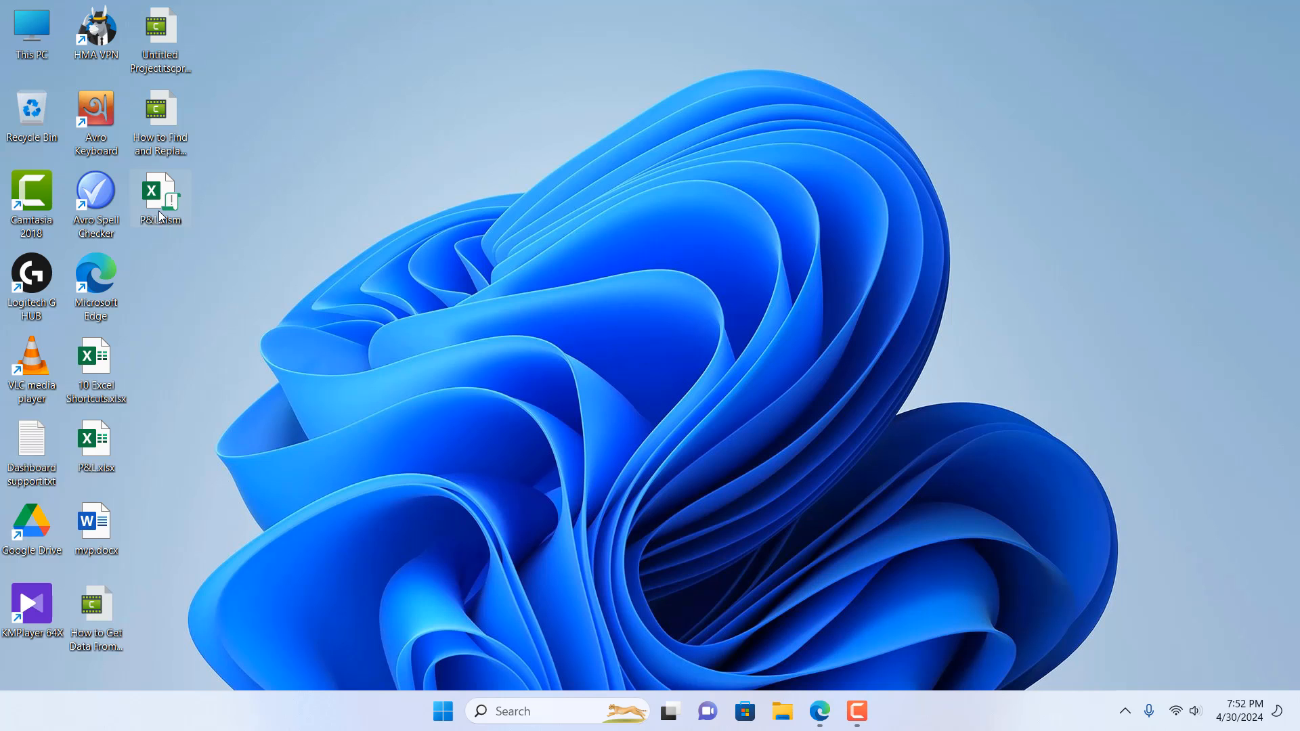
Step: Reopen P&L.xlsm and filter Financial Year to 2017/18 rows
double_click(159, 193)
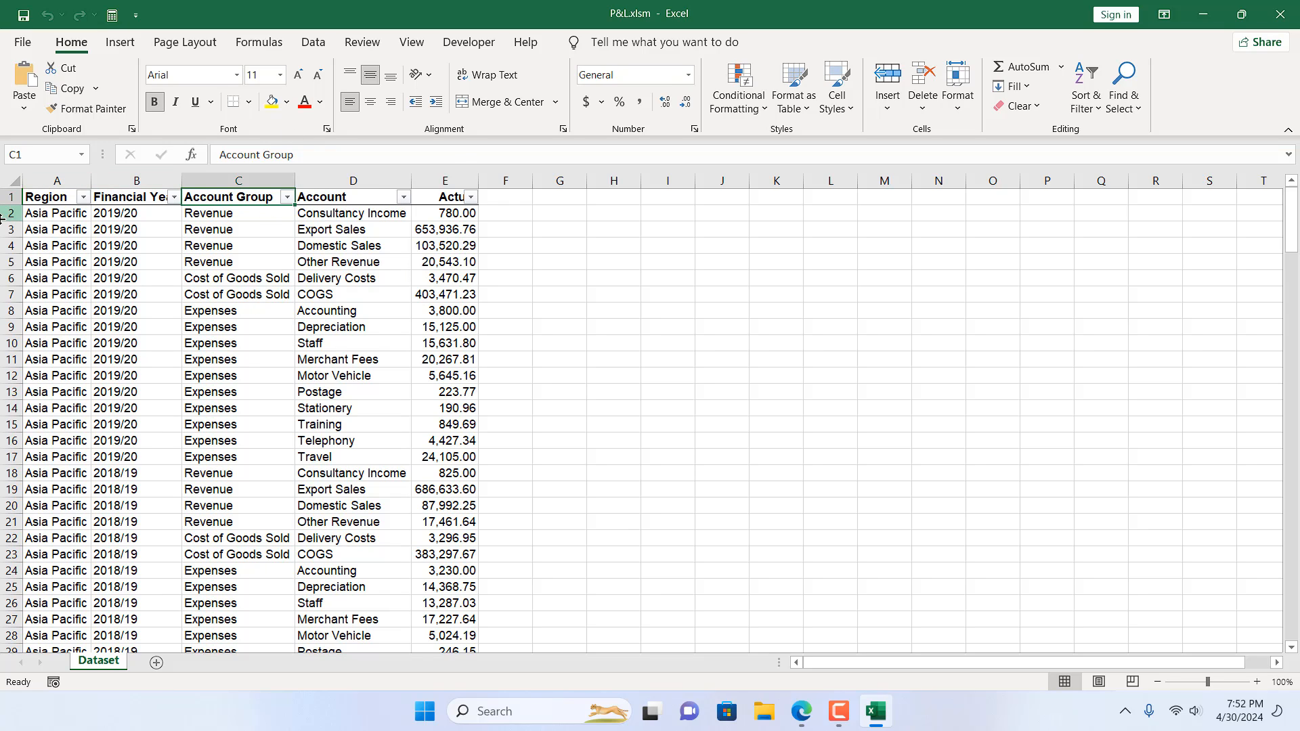
left_click(174, 197)
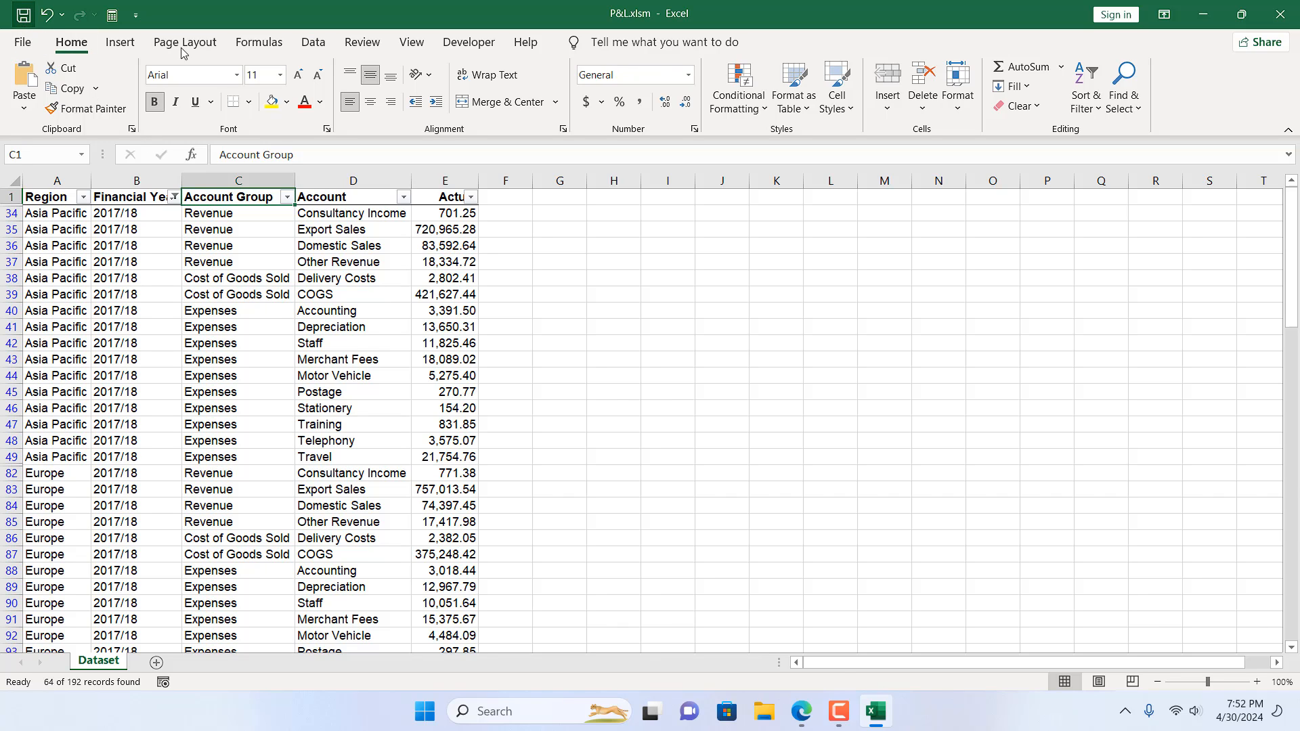
Step: Close and reopen P&L.xlsm to confirm the macro removed the 2017/18 filter
left_click(1201, 14)
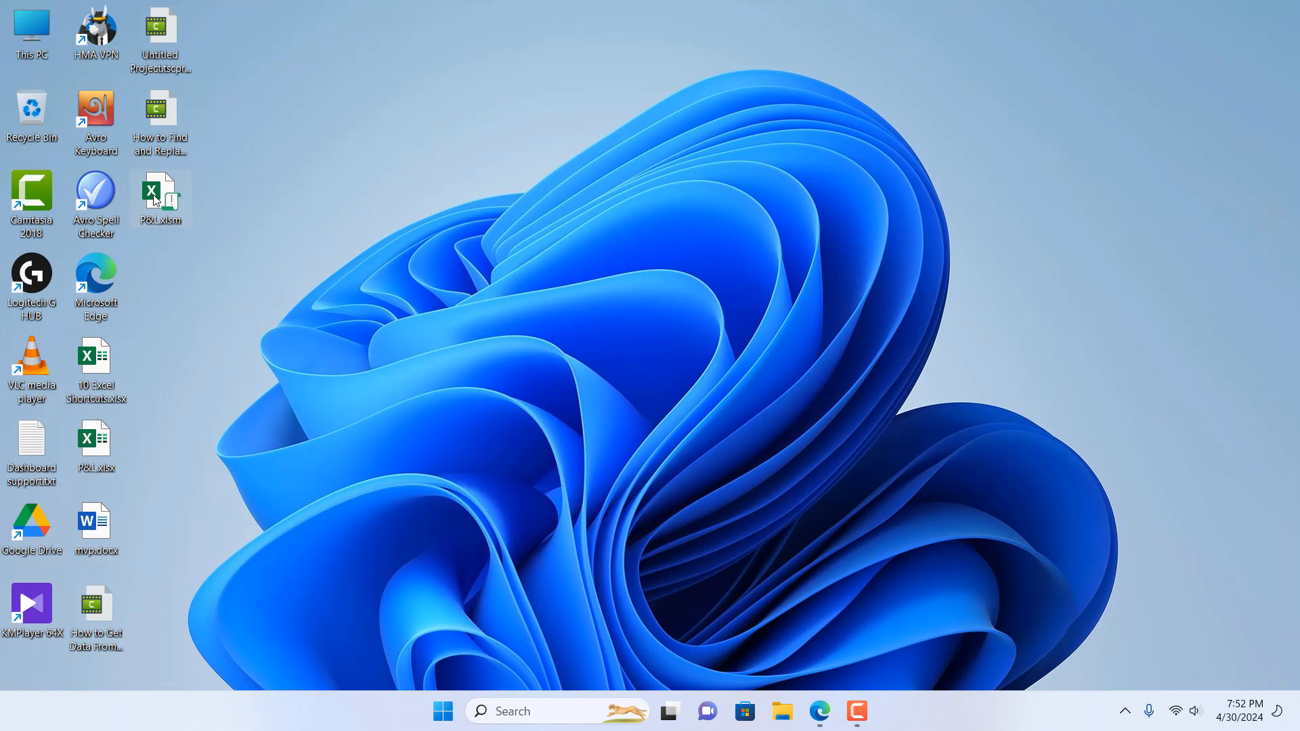
double_click(159, 197)
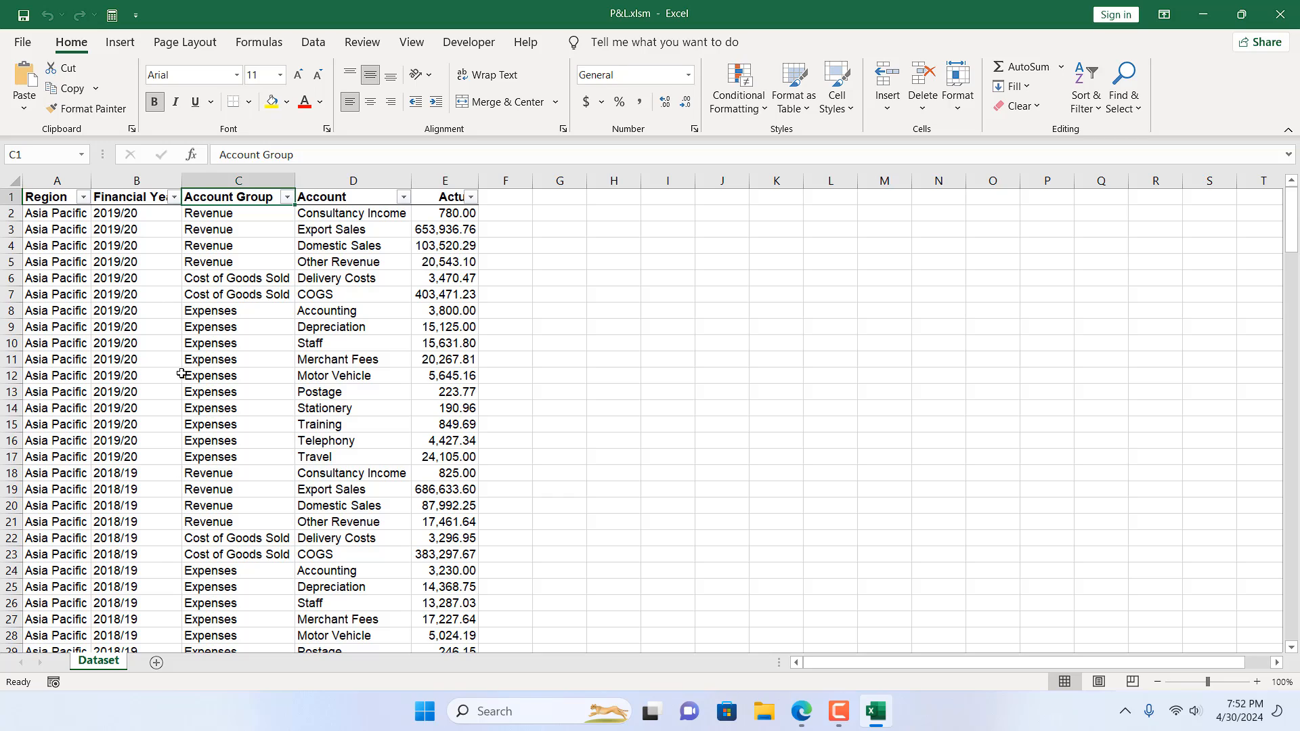
mouse_move(796, 377)
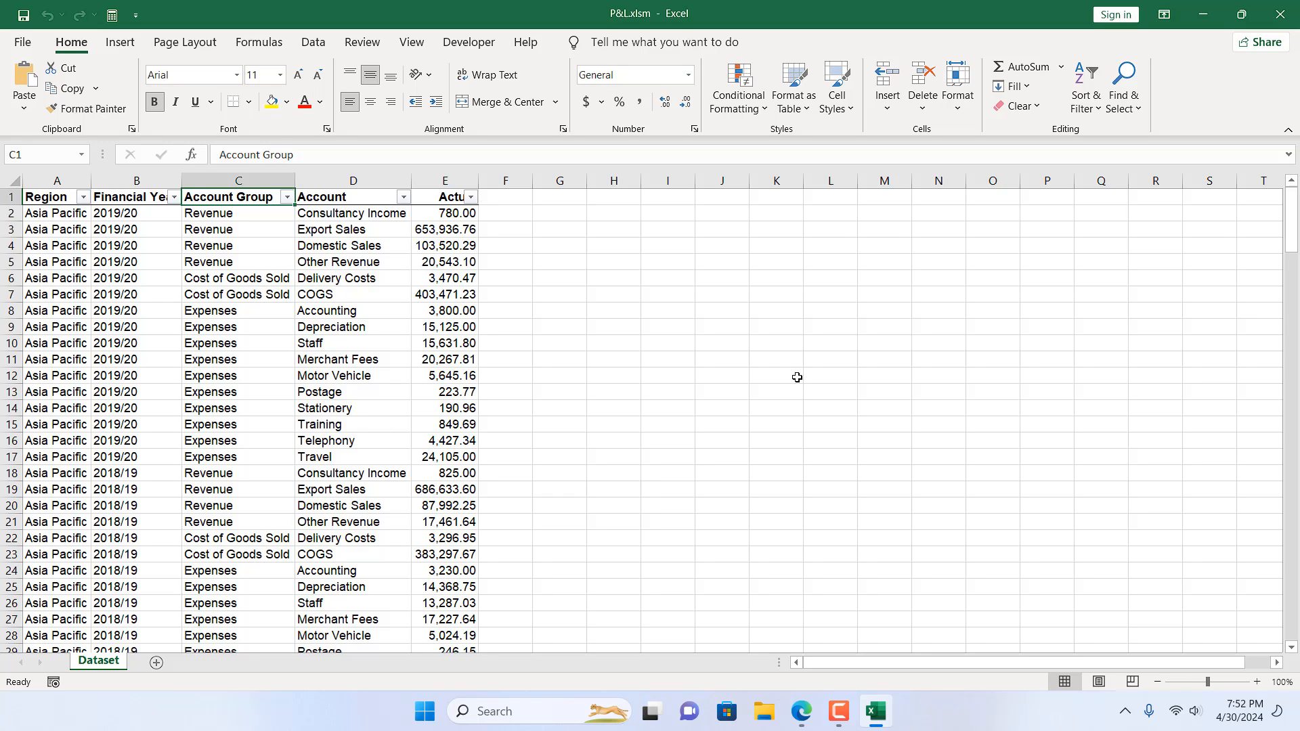